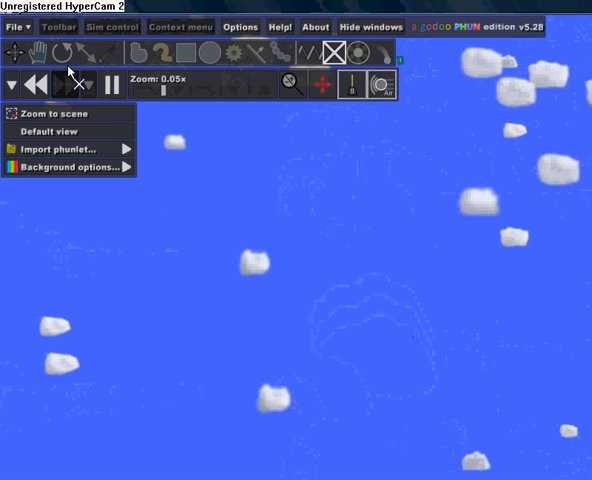
# - Reset the view to default and draw a thin dark blue box in the sky
pyautogui.click(17, 27)
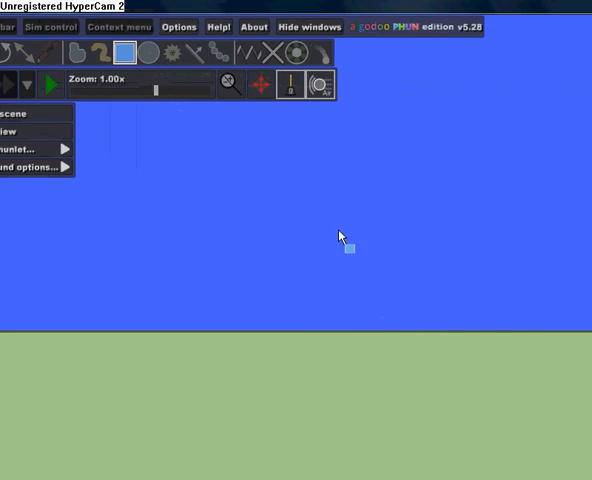
pyautogui.moveTo(347, 247); pyautogui.dragTo(467, 297)
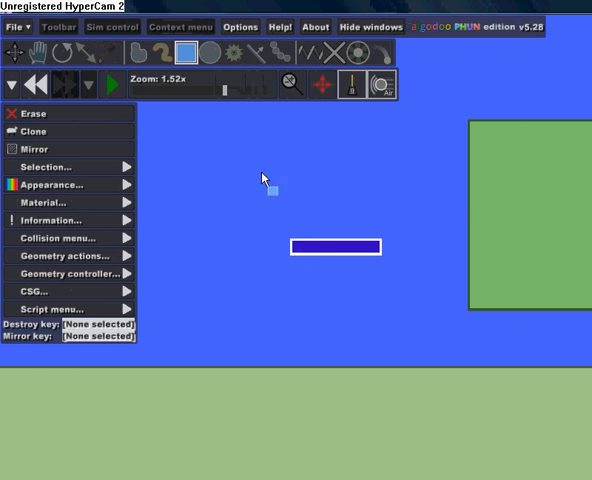
pyautogui.click(240, 26)
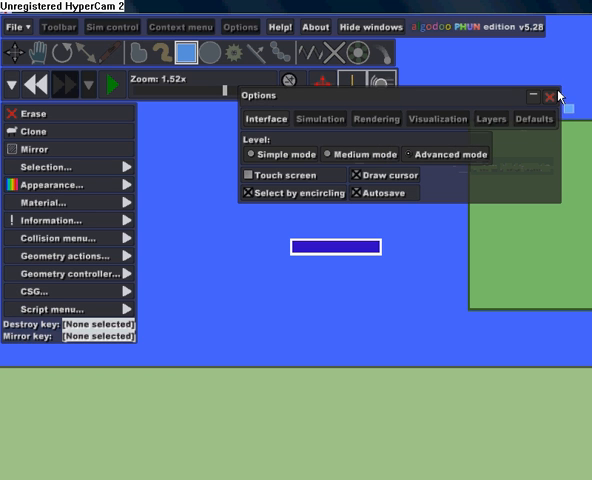
pyautogui.click(554, 95)
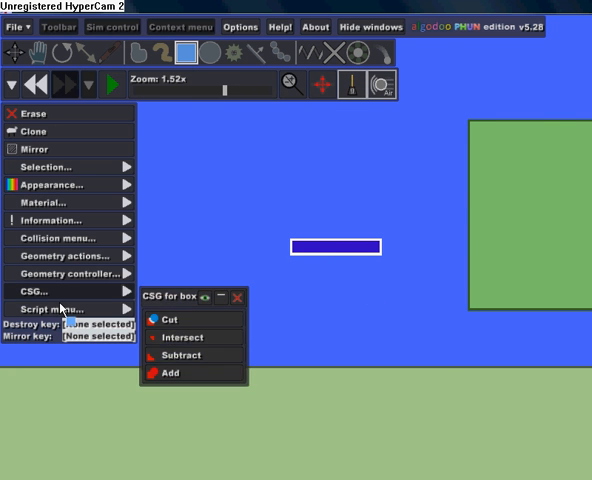
pyautogui.click(53, 307)
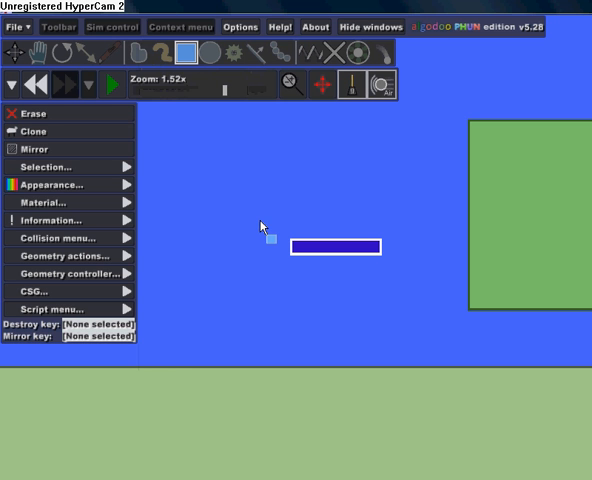
pyautogui.click(60, 238)
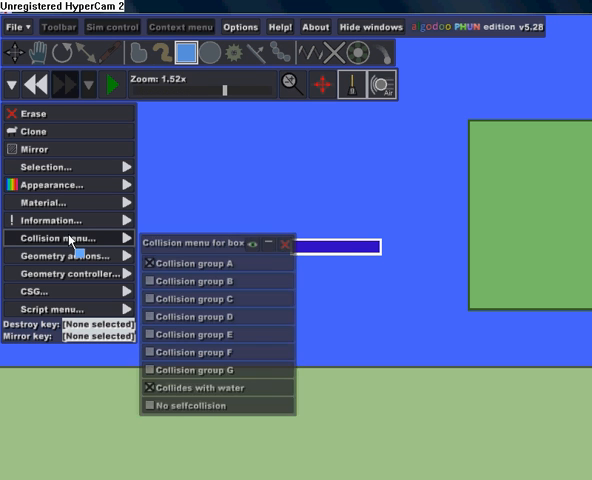
pyautogui.click(287, 243)
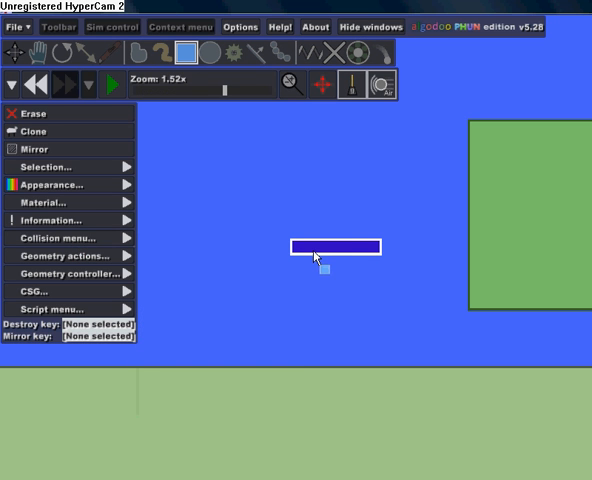
pyautogui.click(62, 238)
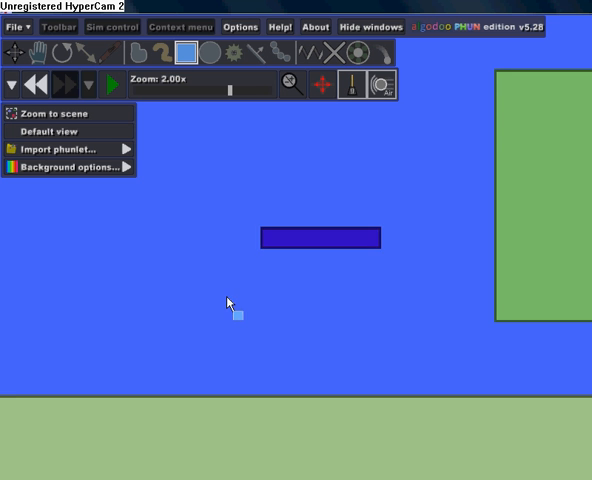
pyautogui.click(113, 86)
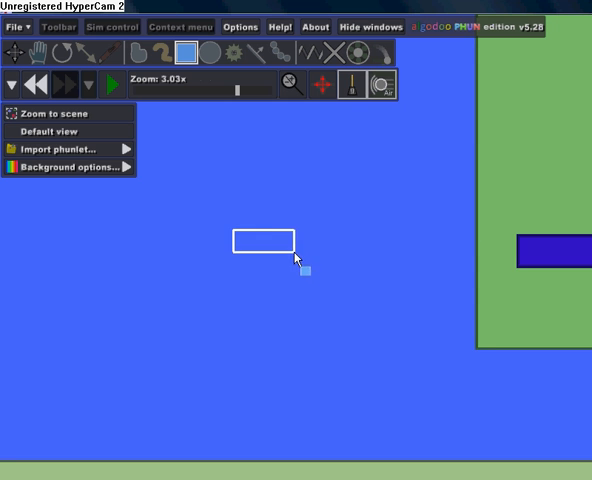
# - Open the new red box's options and close its Geometry controller settings
pyautogui.rightClick(265, 245)
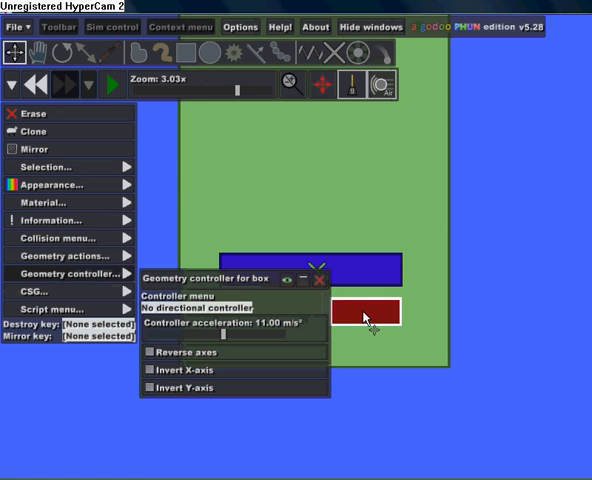
pyautogui.click(317, 278)
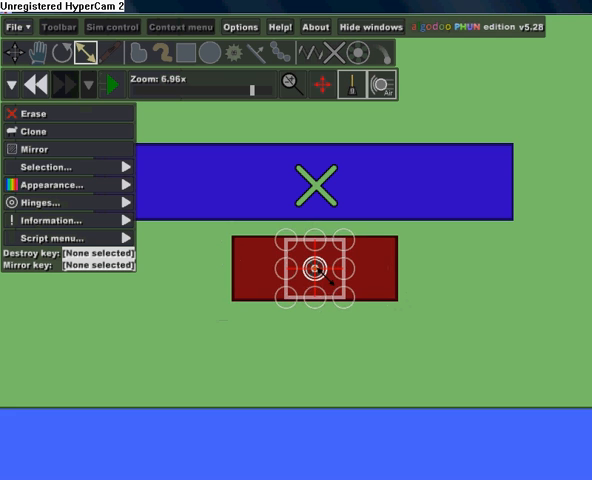
# - Turn on auto-brake for the red box's hinge, with right as forward key and left as back key
pyautogui.click(57, 203)
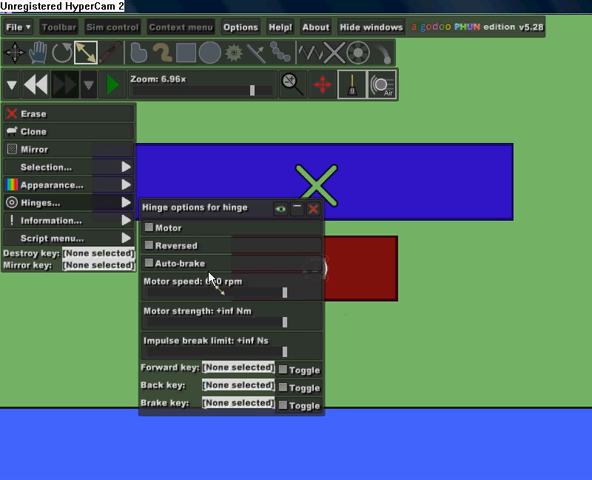
pyautogui.click(147, 261)
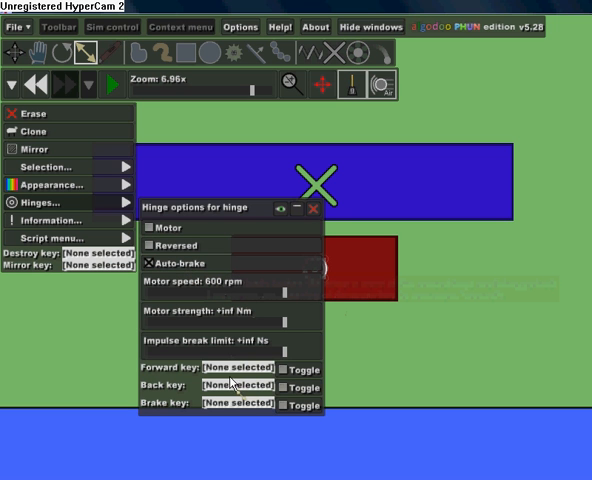
pyautogui.click(238, 367)
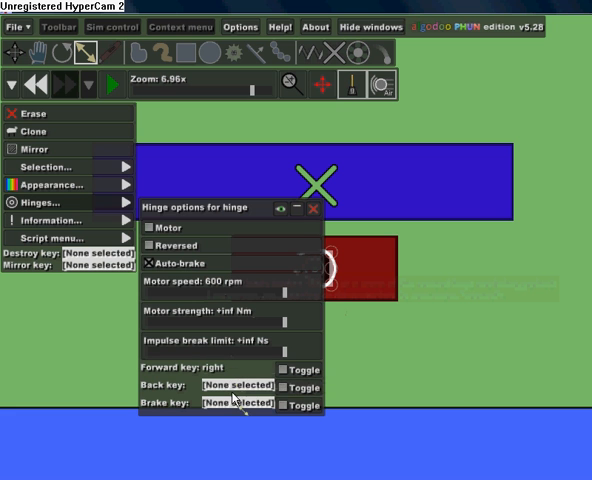
pyautogui.click(238, 387)
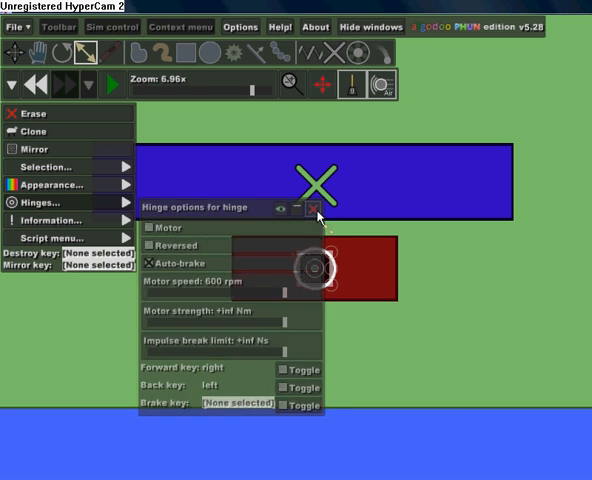
pyautogui.click(318, 209)
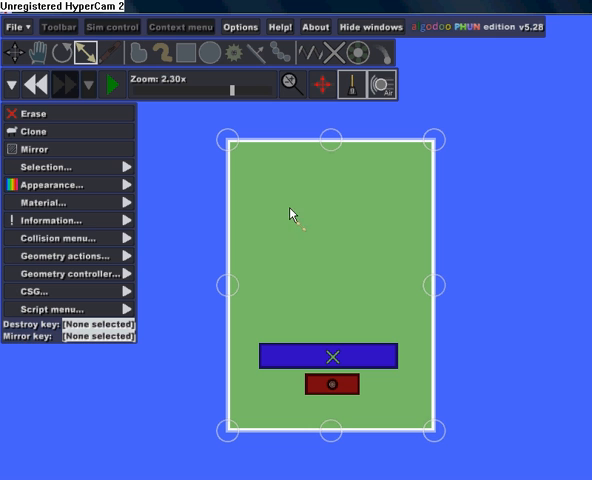
pyautogui.moveTo(160, 205)
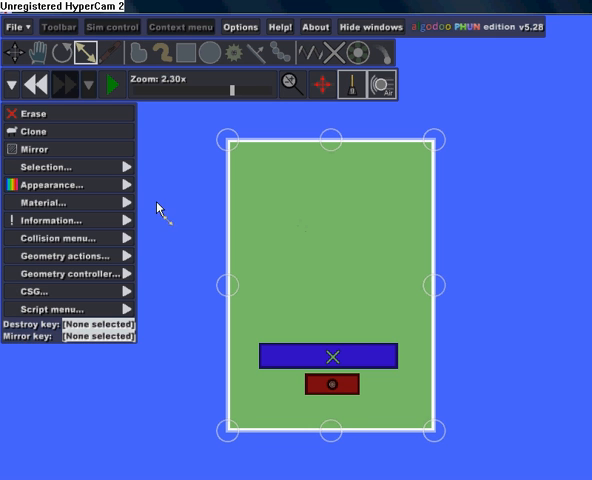
# - Set the green box's material attraction to -300, then open its collision settings
pyautogui.click(56, 202)
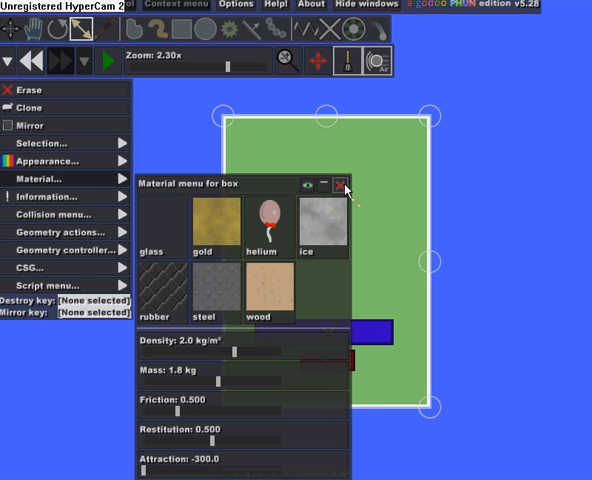
pyautogui.click(345, 183)
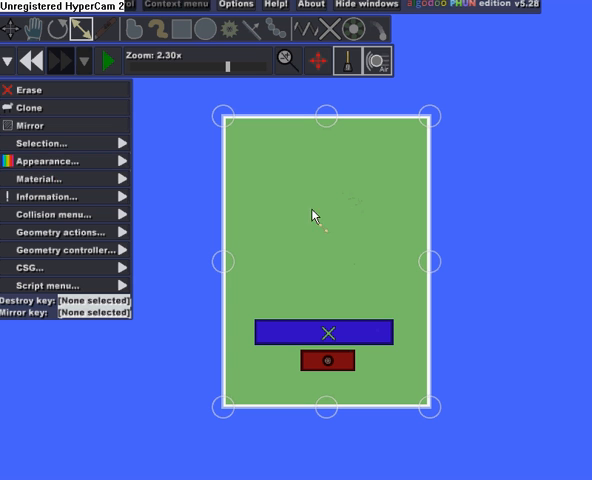
pyautogui.moveTo(210, 200)
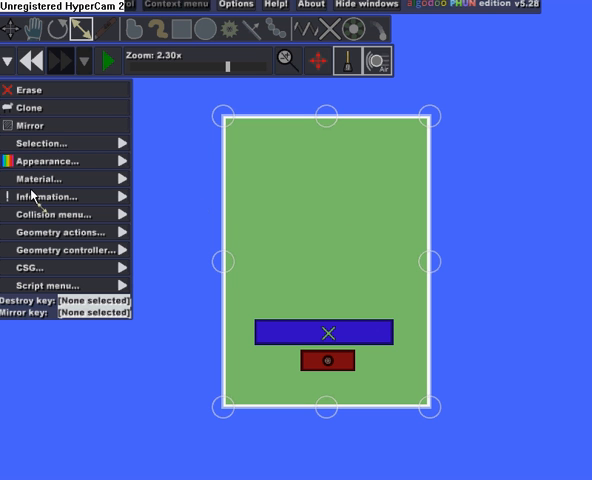
pyautogui.click(58, 214)
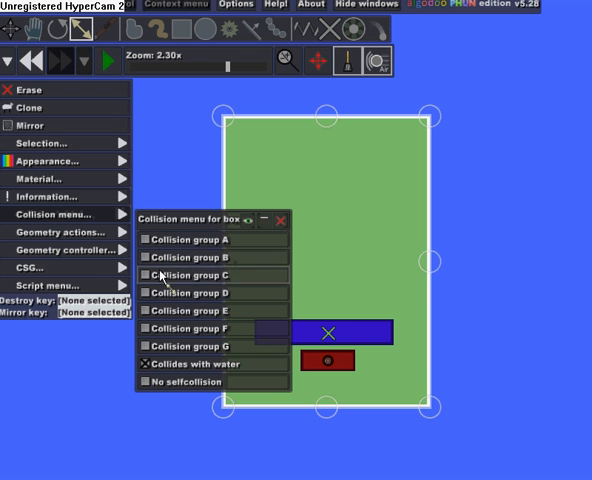
pyautogui.moveTo(172, 351)
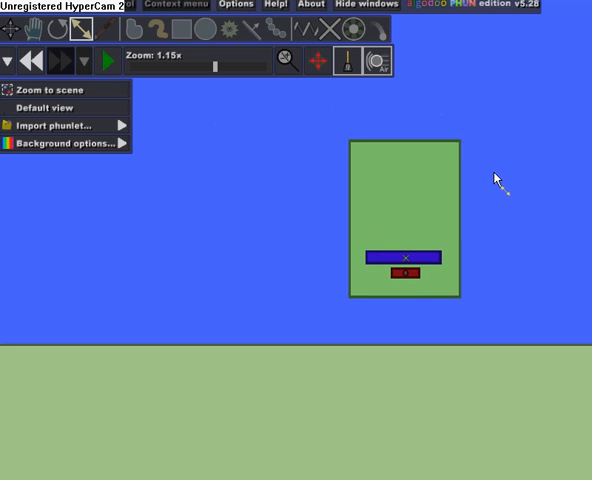
pyautogui.click(104, 60)
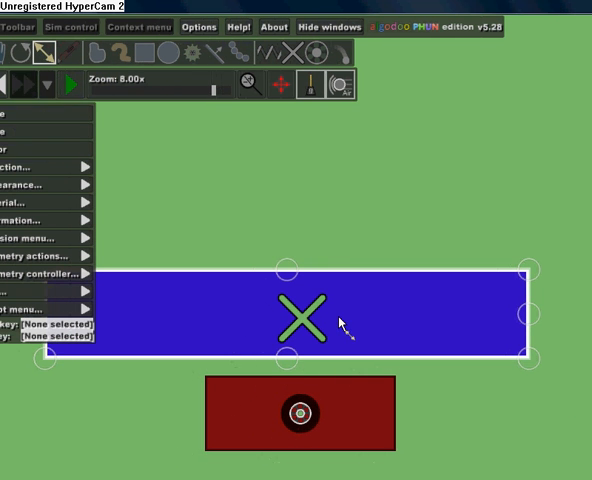
pyautogui.moveTo(215, 318)
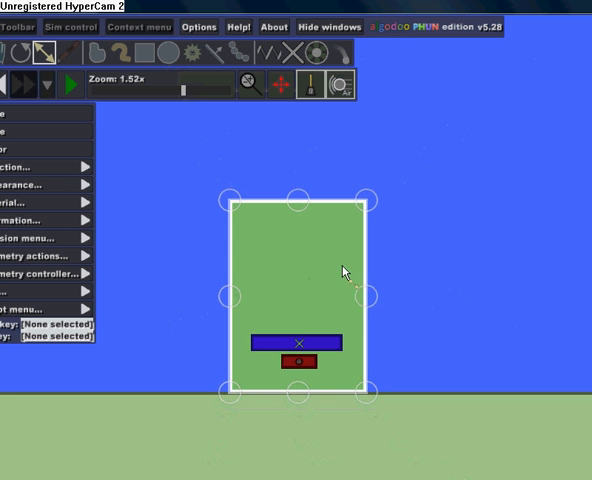
pyautogui.moveTo(388, 300)
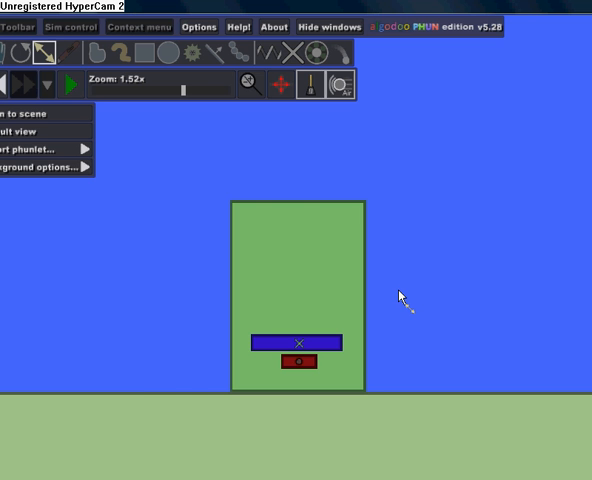
# - Start the simulation with the engine-mounted green car on the ground
pyautogui.click(68, 84)
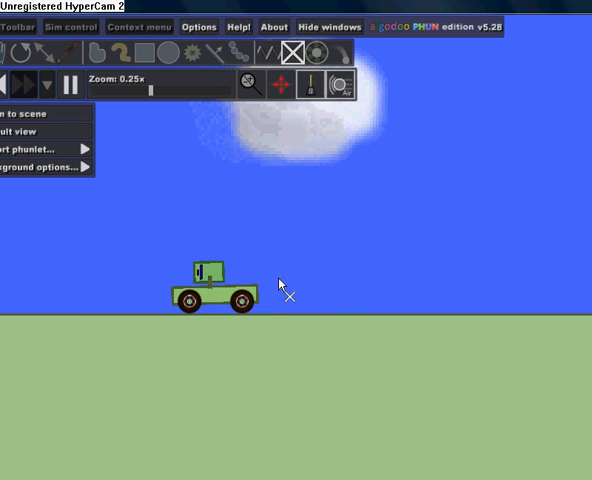